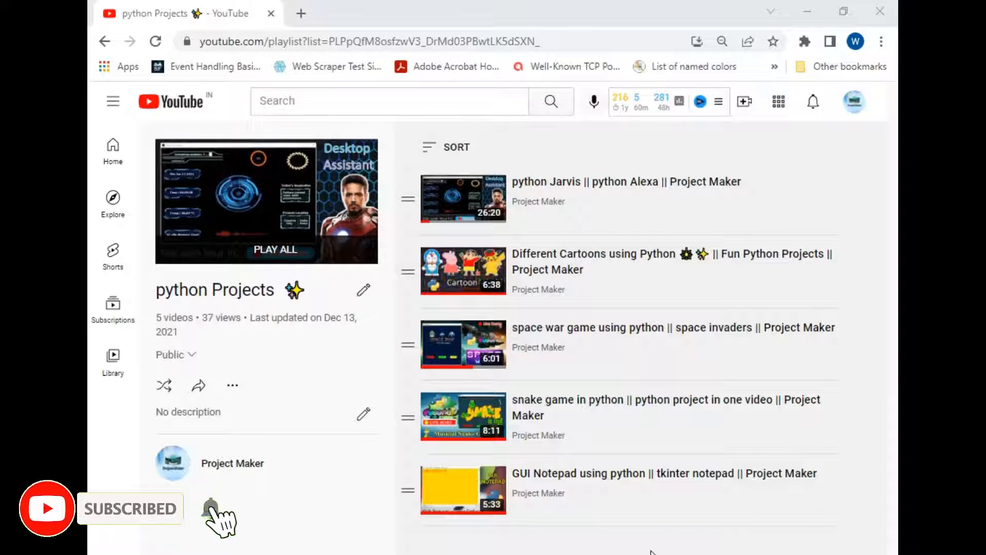
Step: Switch from the Chrome playlist tab to the PyCharm window with hill_climb.py
click(210, 509)
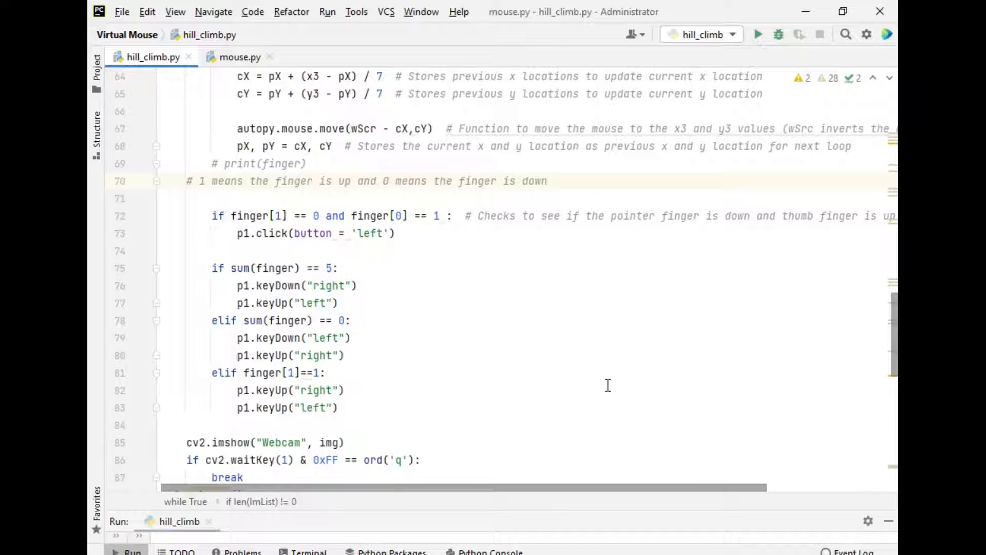
click(759, 34)
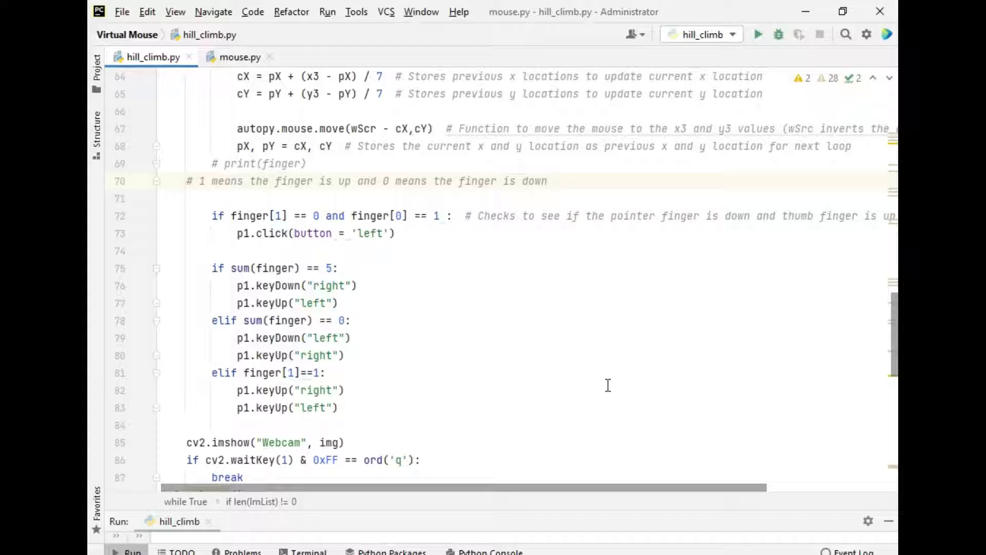
scroll(down, 3)
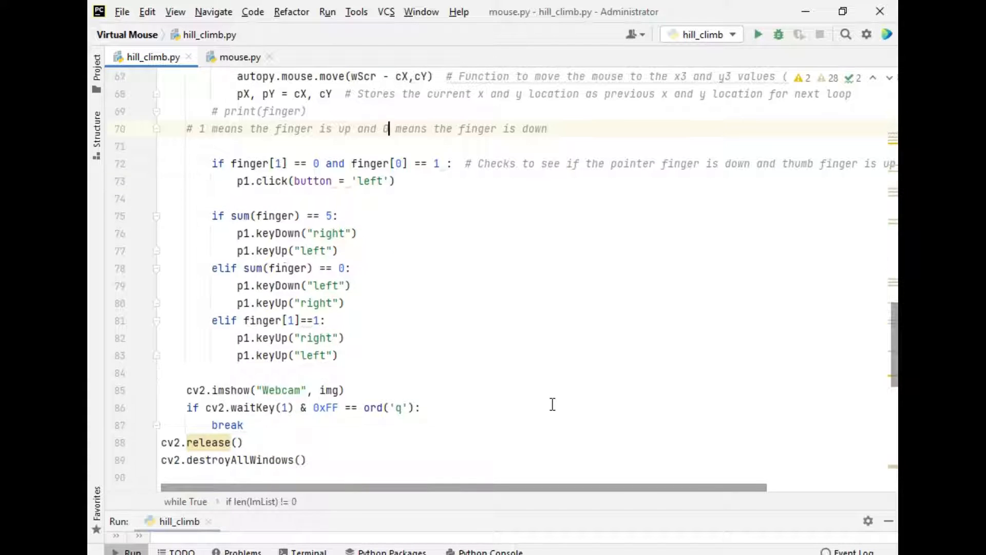
mouse_move(489, 394)
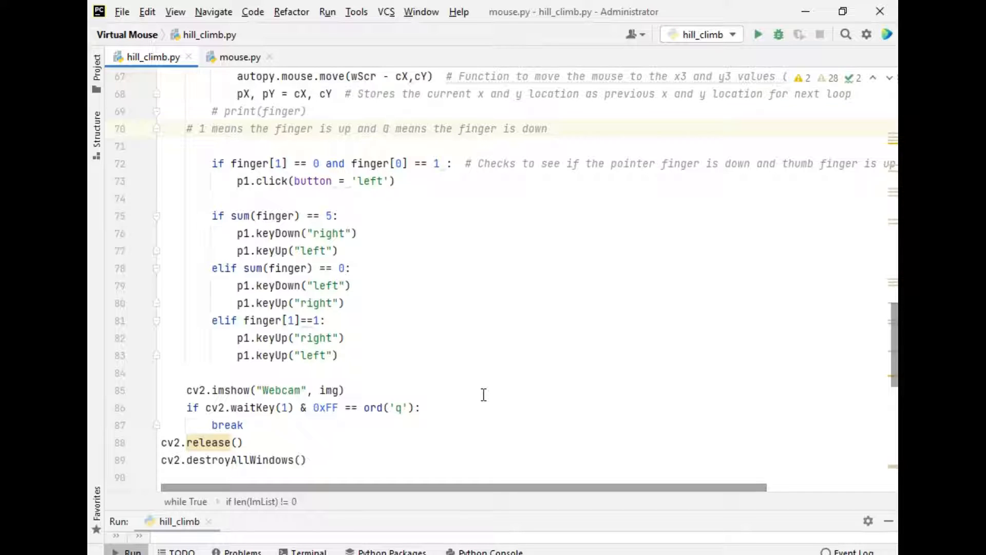
mouse_move(332, 229)
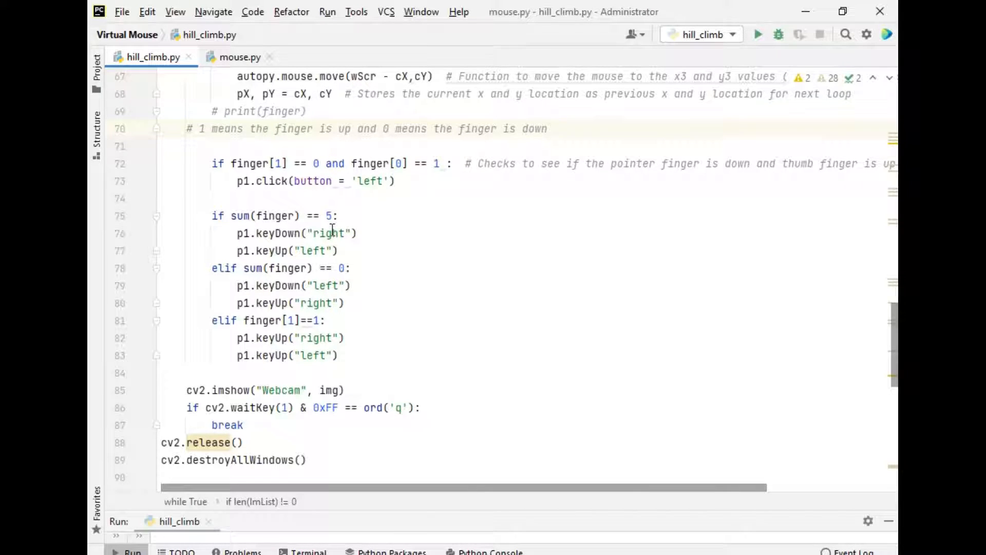
mouse_move(340, 233)
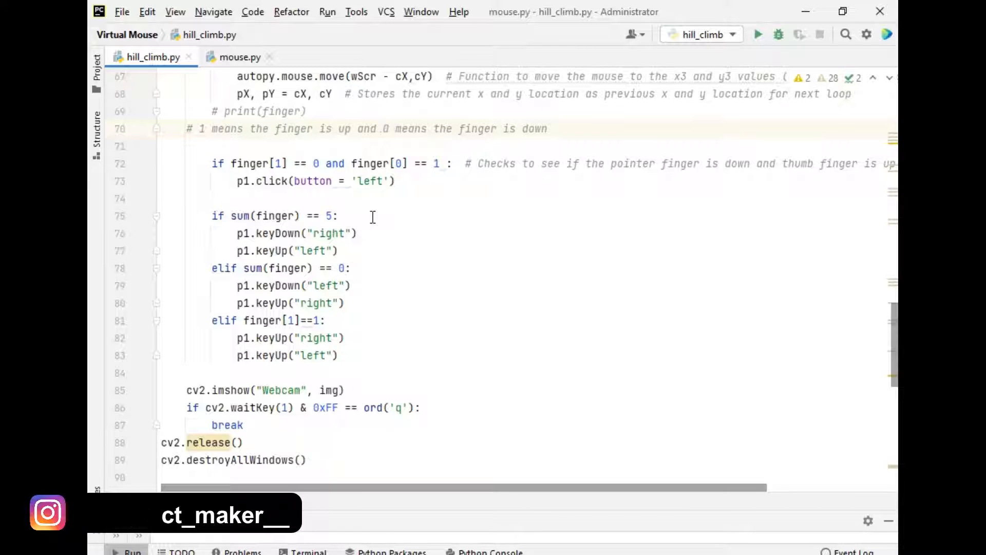
Step: Run hill_climb.py so the hand-tracking webcam window opens beside the game
click(758, 34)
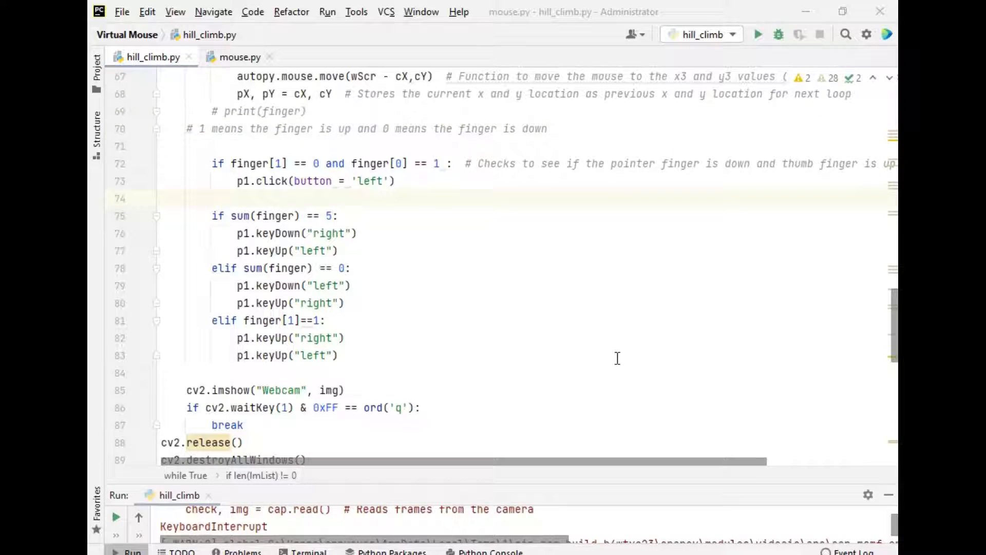
mouse_move(738, 69)
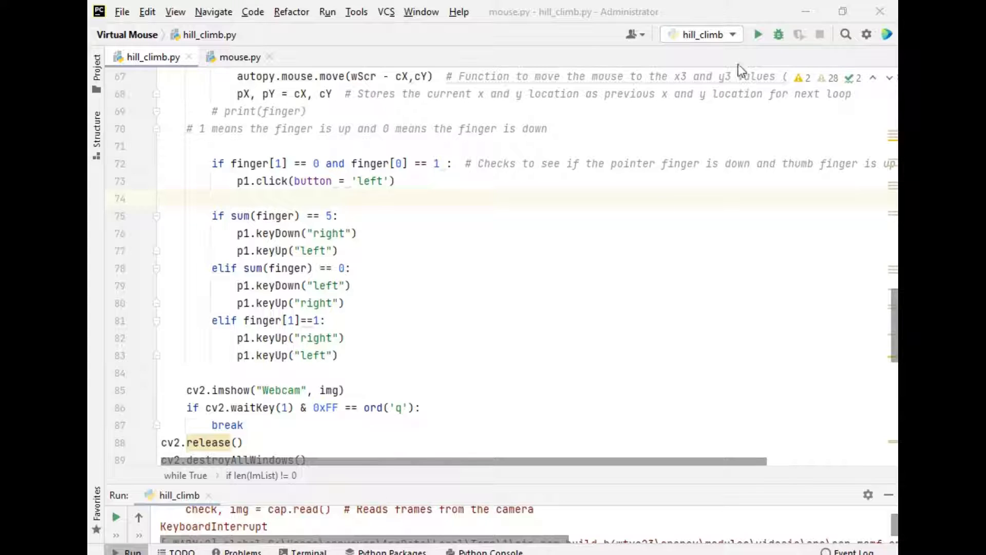
click(758, 35)
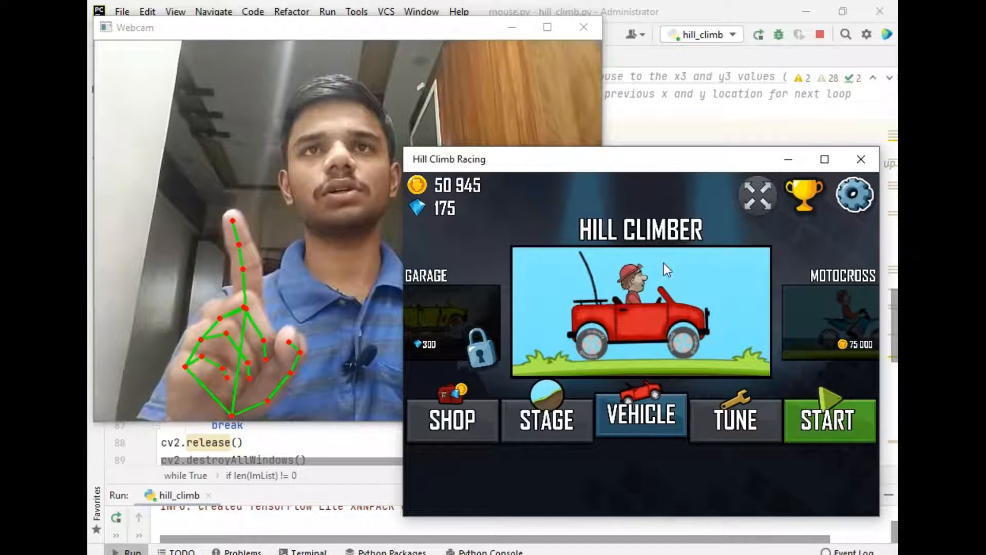
Step: Via hand gestures, enter Tune, dismiss the Upgrade 4WD popup, and start the Level 4 race
click(734, 418)
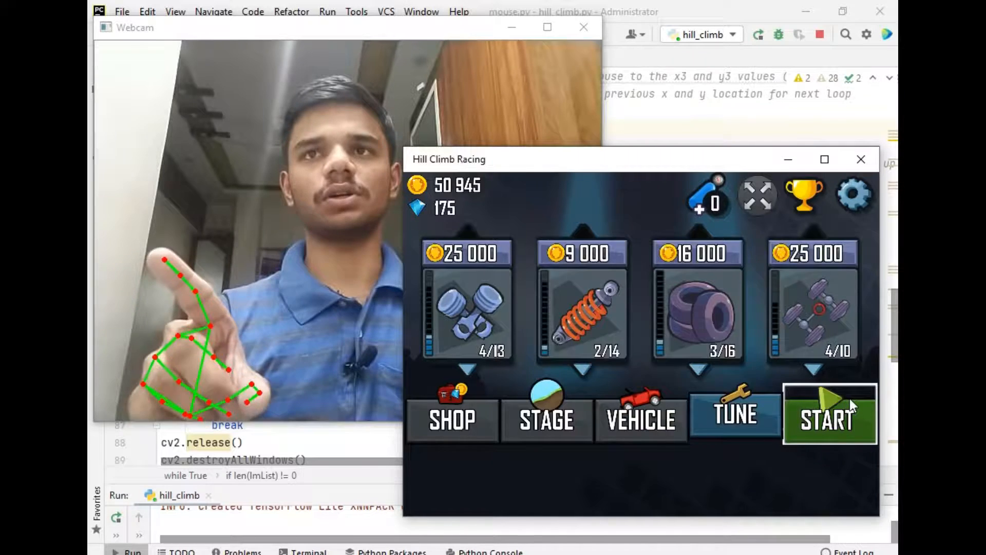
click(829, 414)
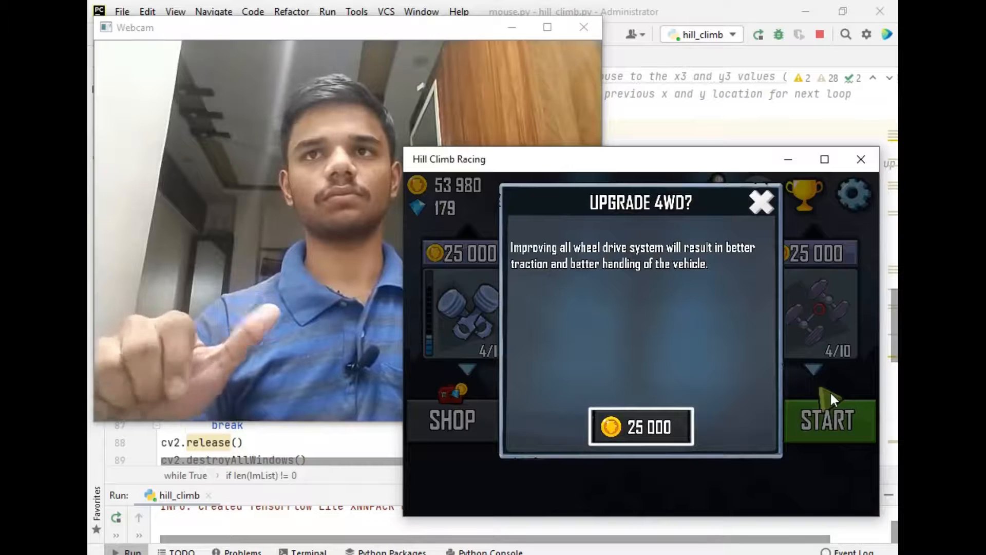
click(762, 203)
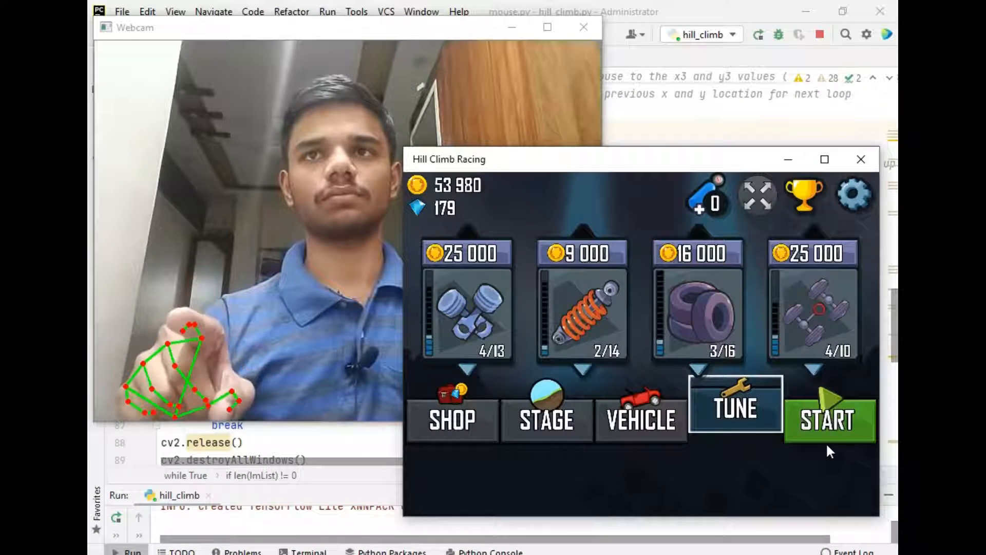
click(829, 421)
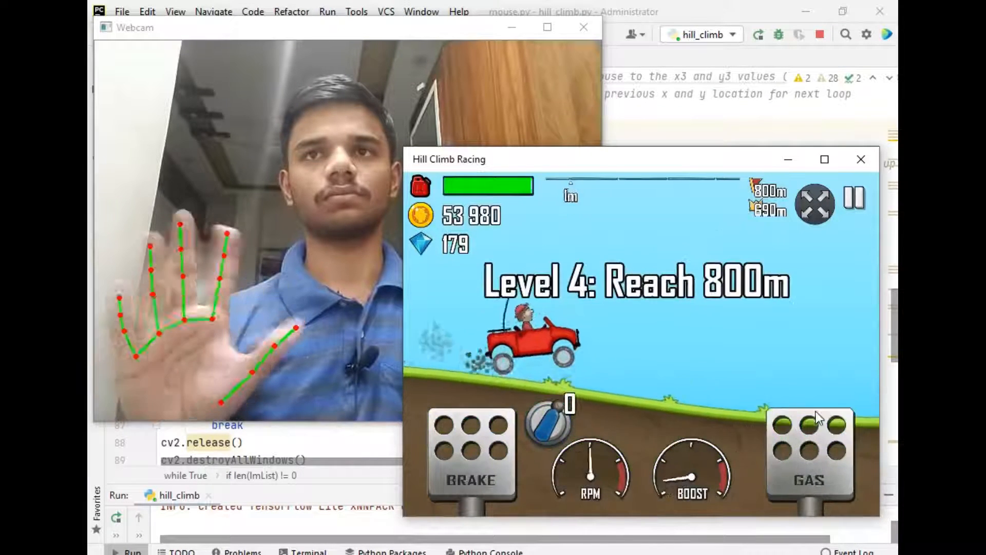